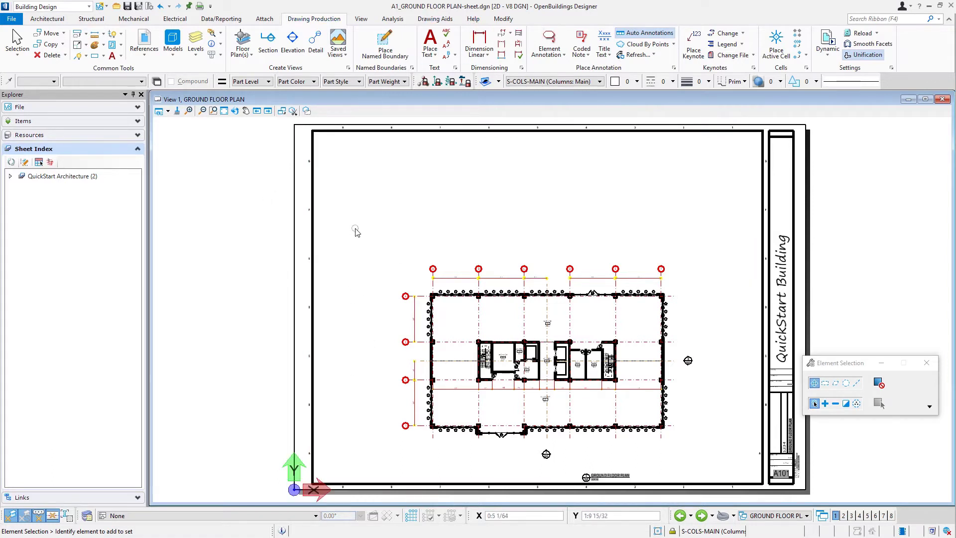
pyautogui.moveTo(355, 235)
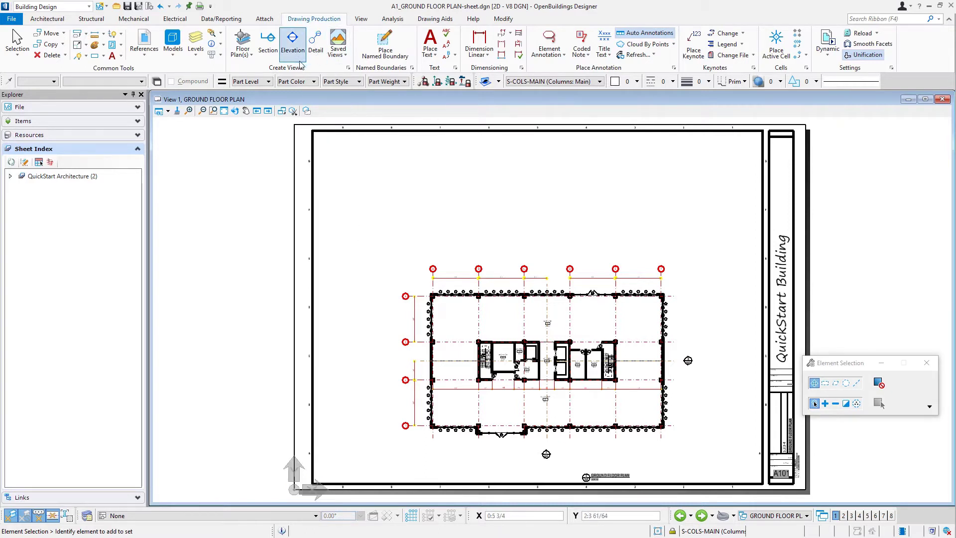
# Step: Begin a Section callout and choose the _Ex_Arch - Building Section_Half Sheet drawing seed
pyautogui.click(267, 44)
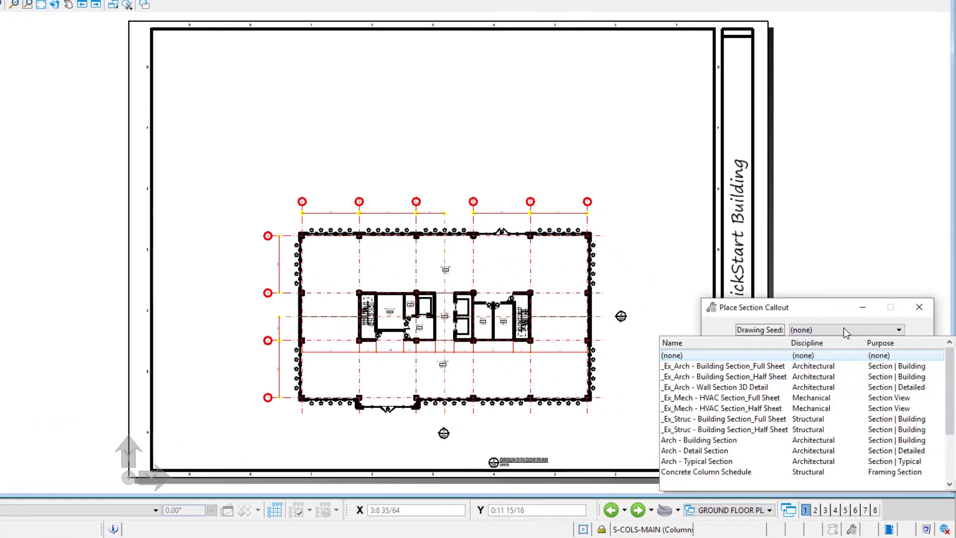
pyautogui.moveTo(820, 347)
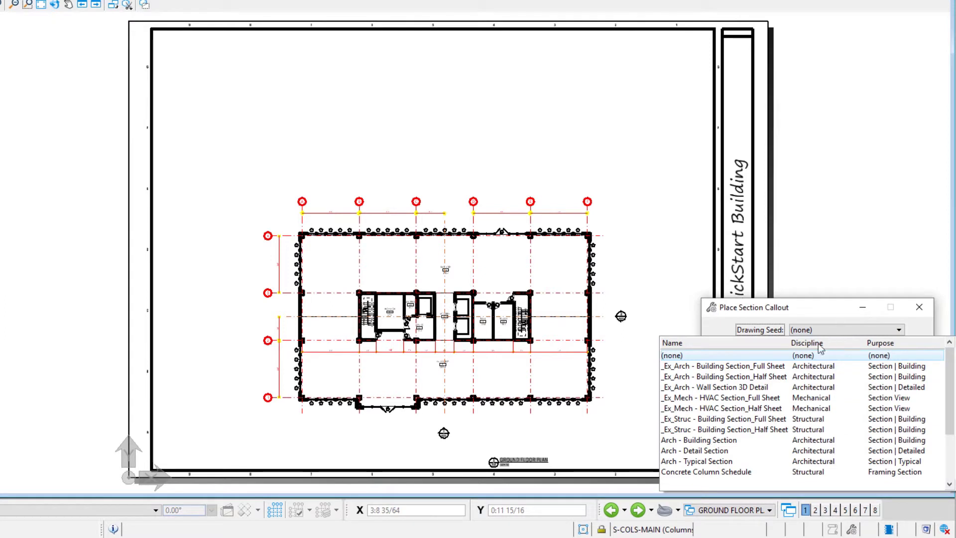
pyautogui.click(724, 377)
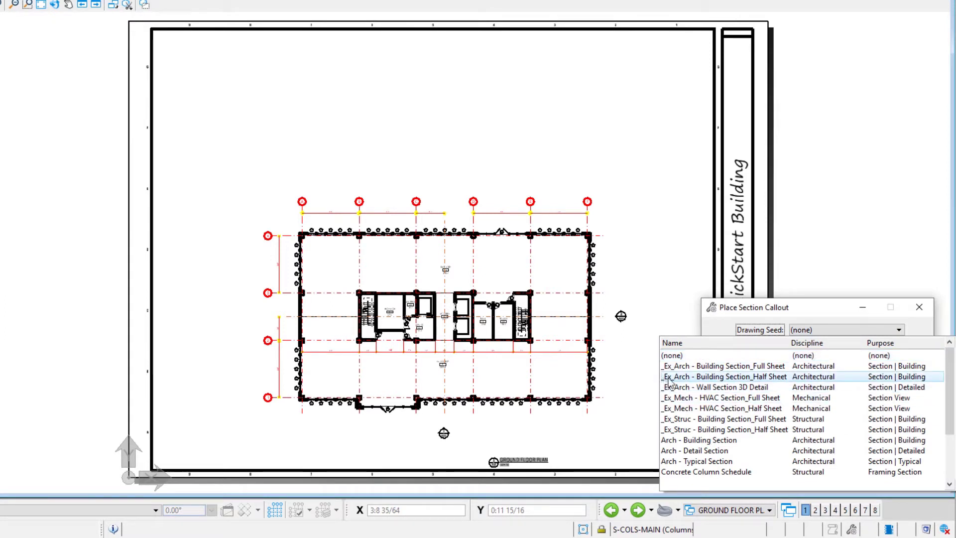
pyautogui.click(723, 376)
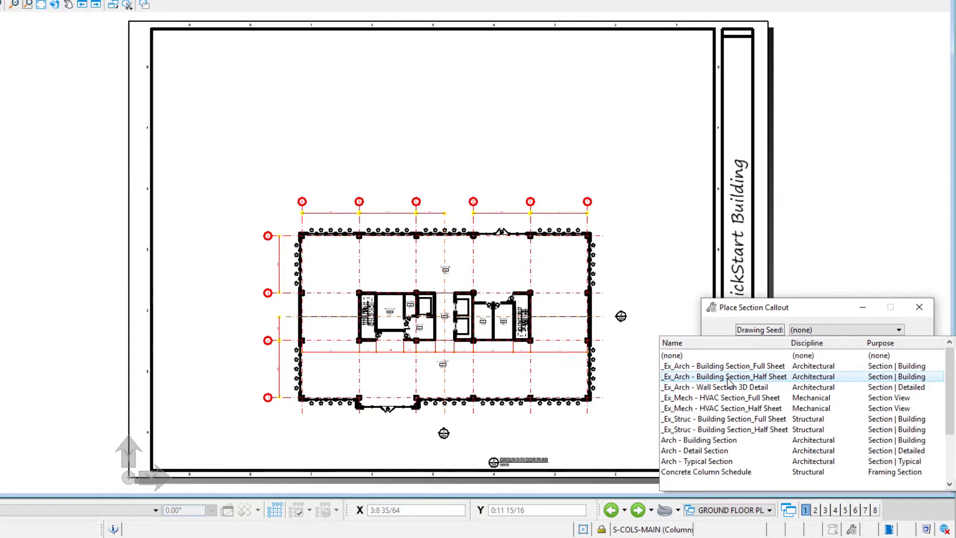
pyautogui.click(723, 376)
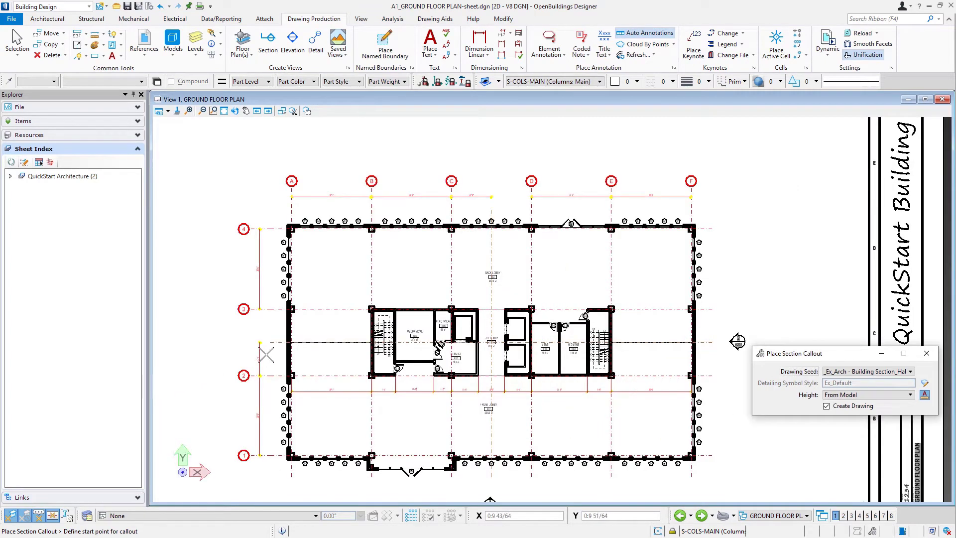
pyautogui.moveTo(275, 361)
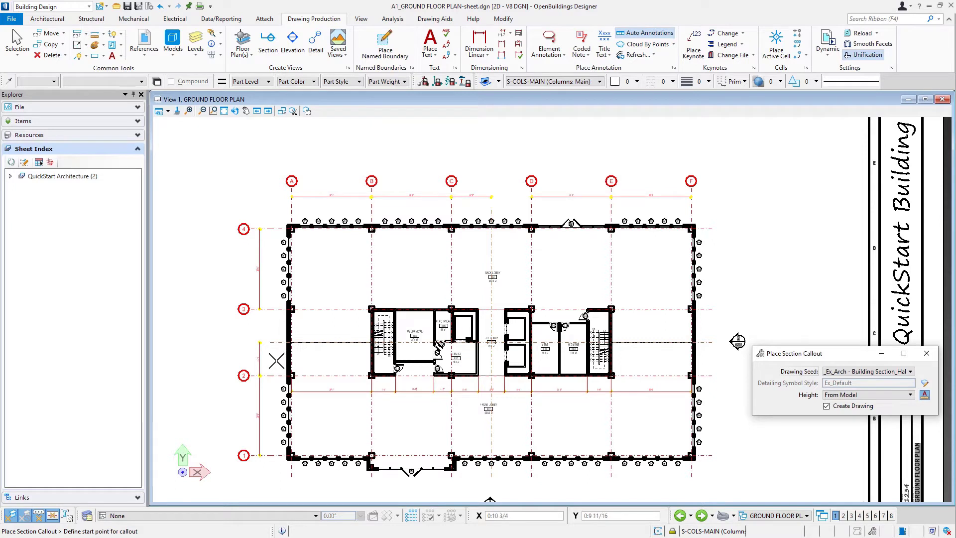
# Step: Set the section line's start point left of the ground floor plan between gridlines 2 and 3
pyautogui.click(275, 357)
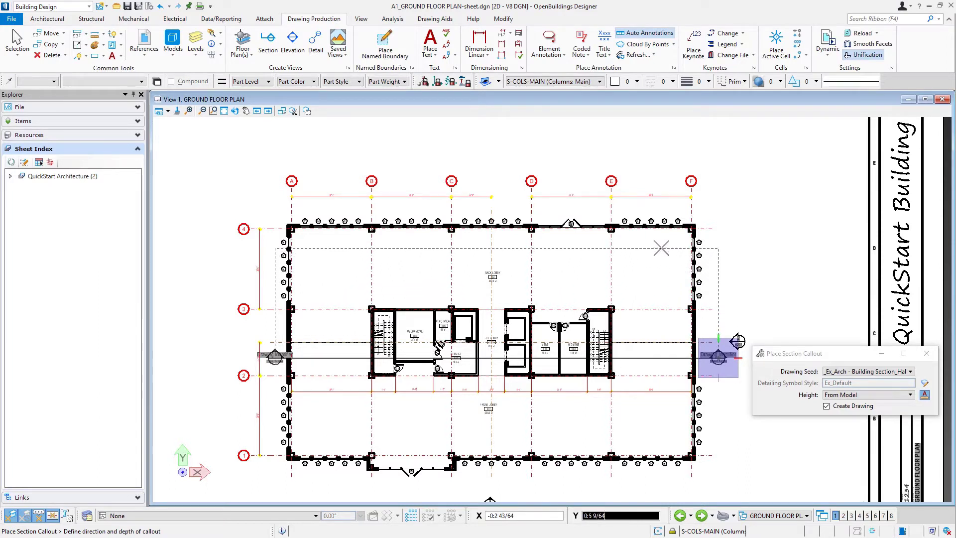
pyautogui.moveTo(663, 279)
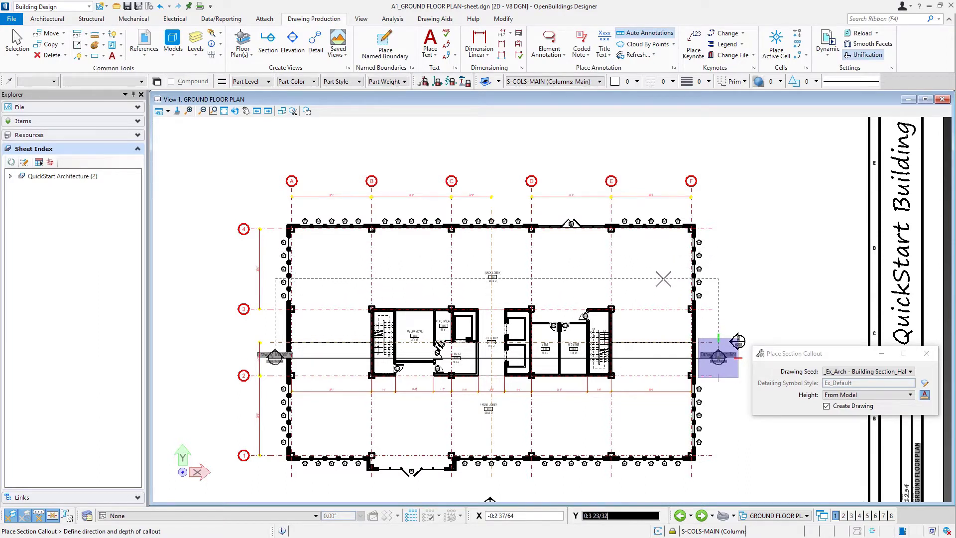
pyautogui.moveTo(700, 221)
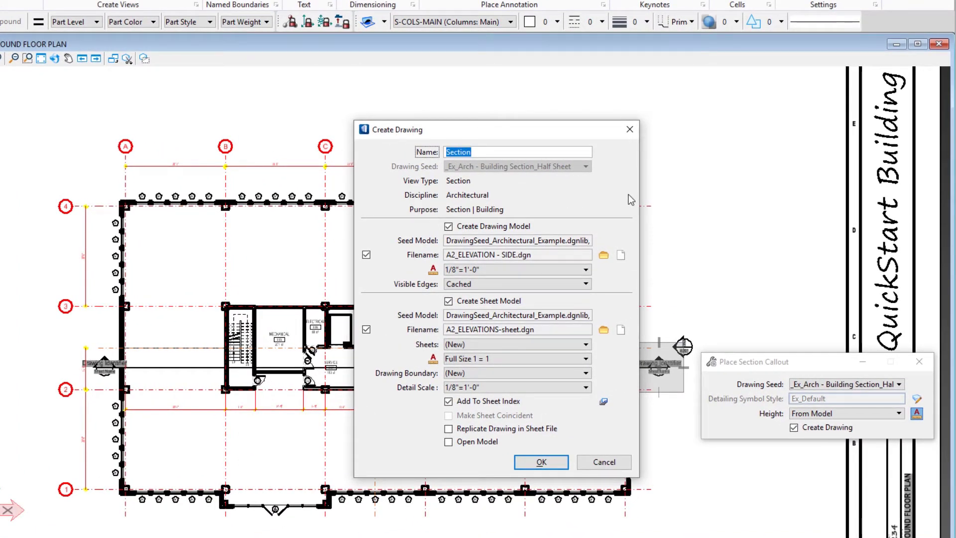
# Step: Enter SECTION - LONGITUDINAL as the drawing name in the Create Drawing dialog
pyautogui.write('SECTION - LONGI')
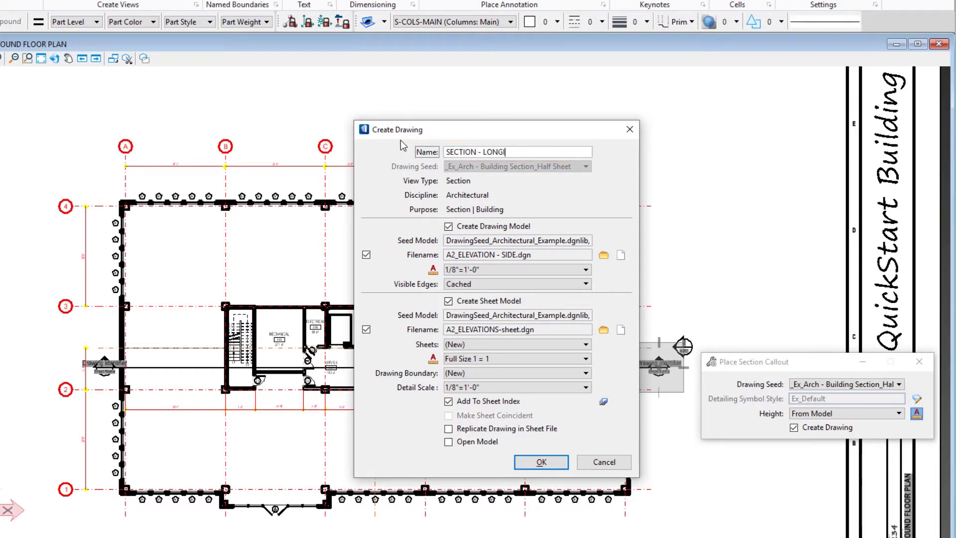
pyautogui.write('TU')
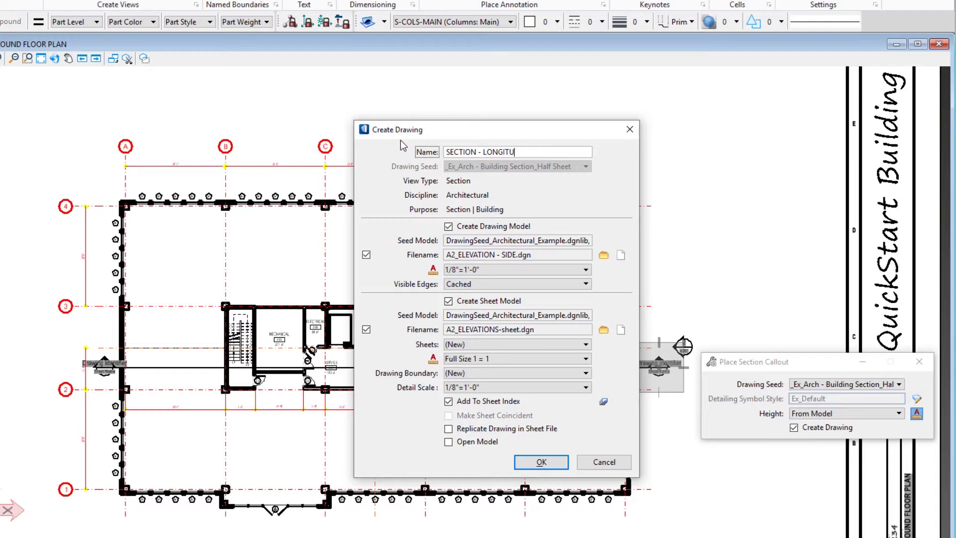
pyautogui.write('DINAL')
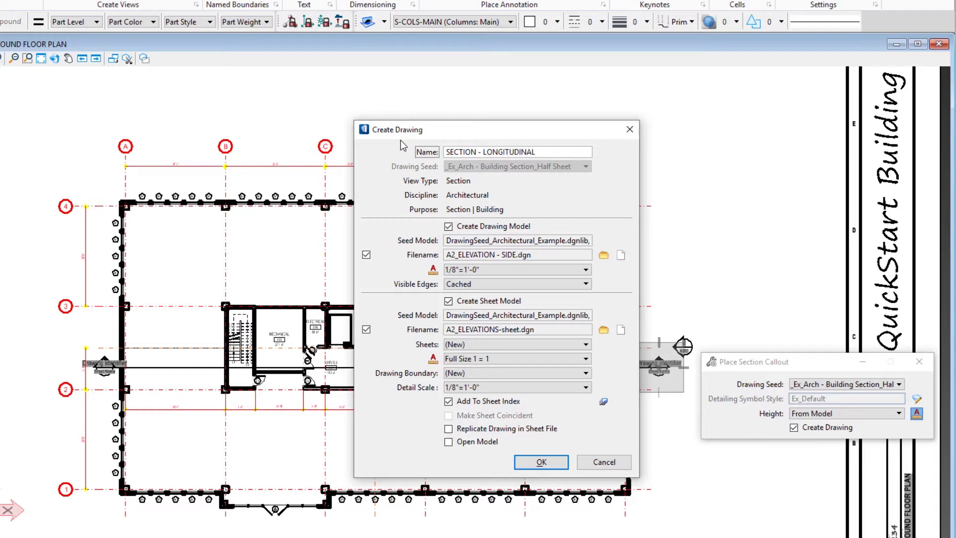
pyautogui.click(448, 226)
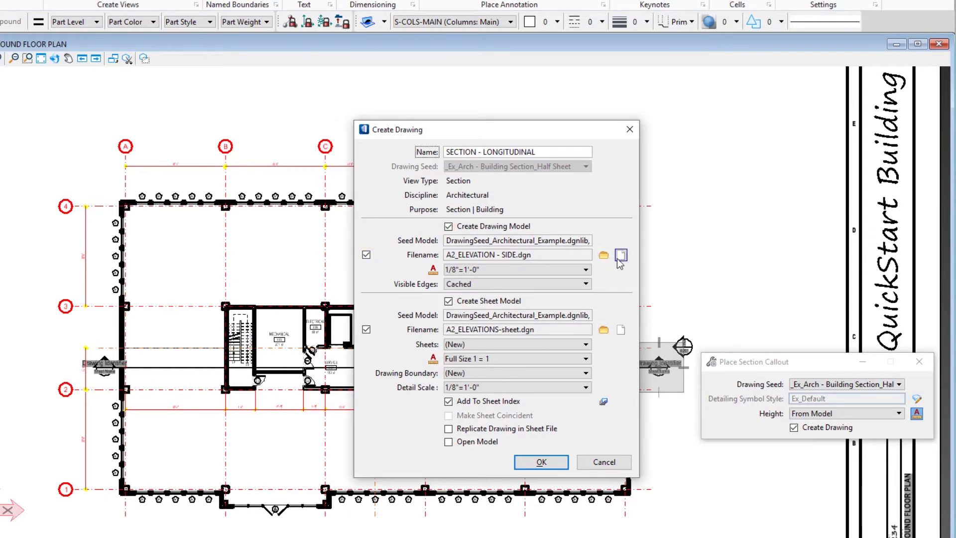
pyautogui.moveTo(621, 255)
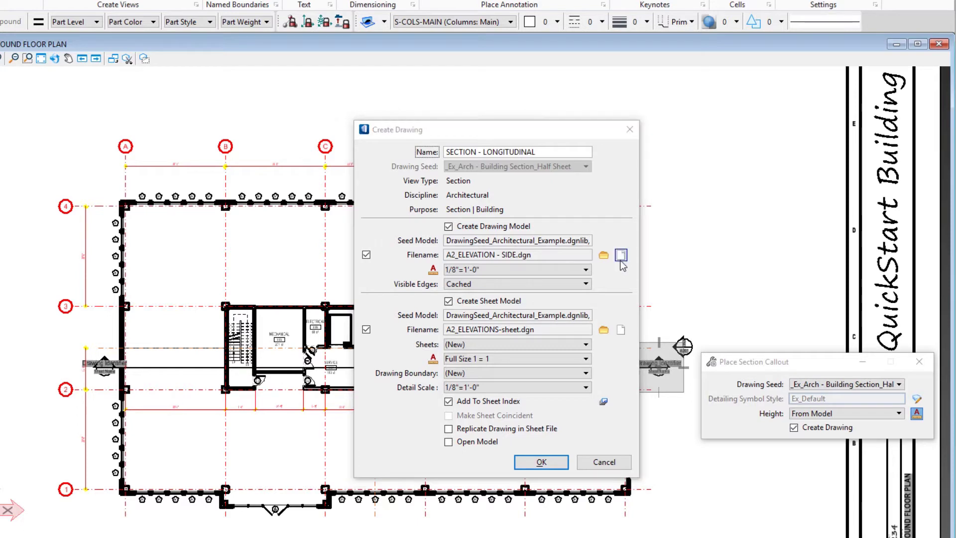
# Step: Save the drawing model to a new file A3_SECTION - LONGITUDINAL in the Drawings folder
pyautogui.click(620, 254)
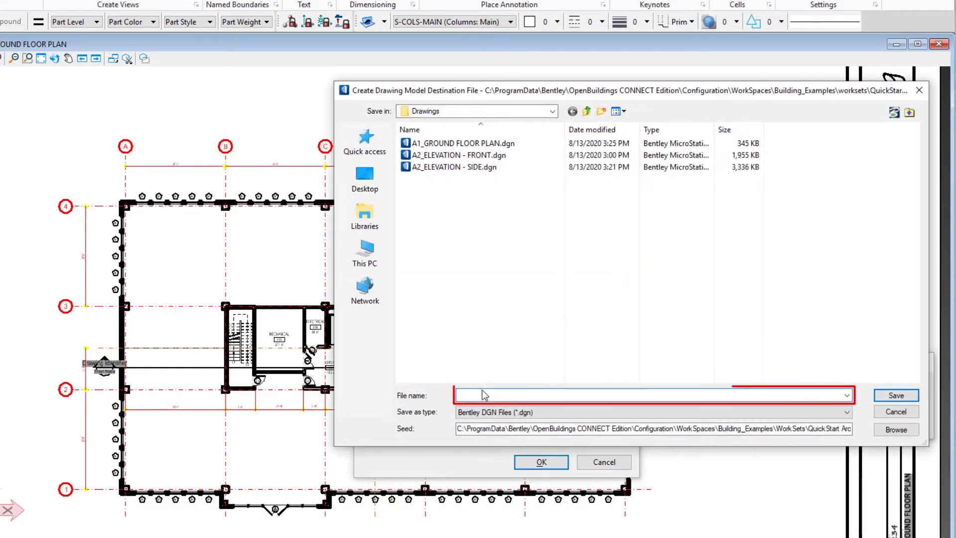
pyautogui.write('A2')
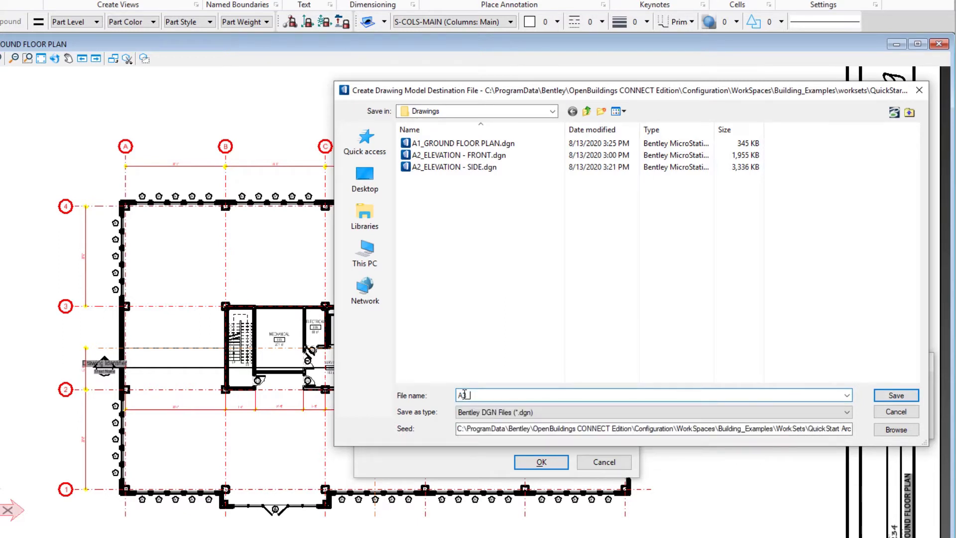
pyautogui.write('A3_SECTION - LONGITUDINAL')
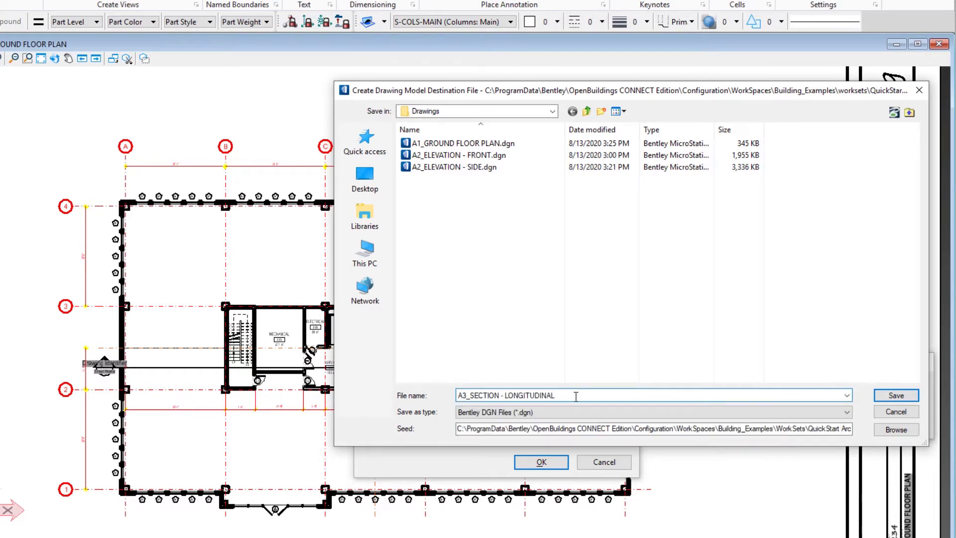
pyautogui.tripleClick(515, 395)
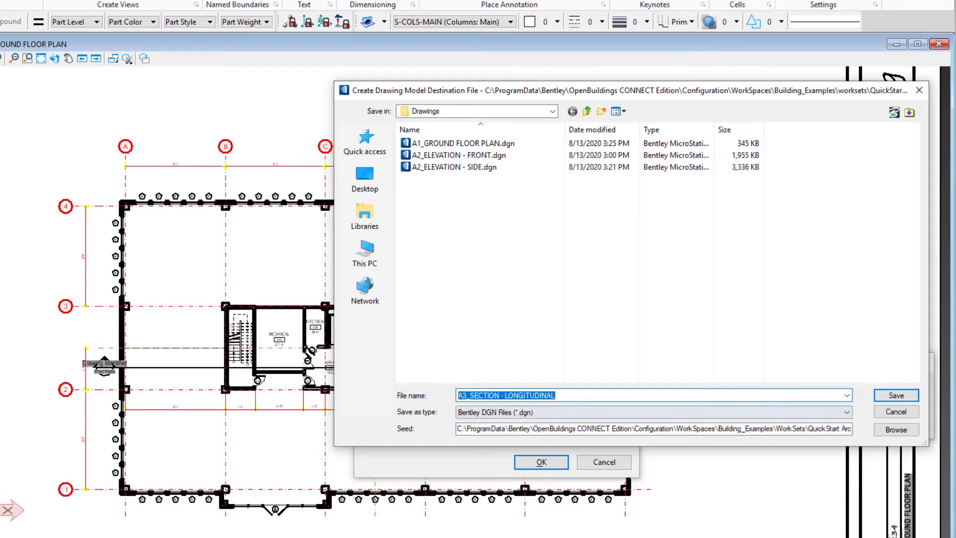
pyautogui.click(895, 395)
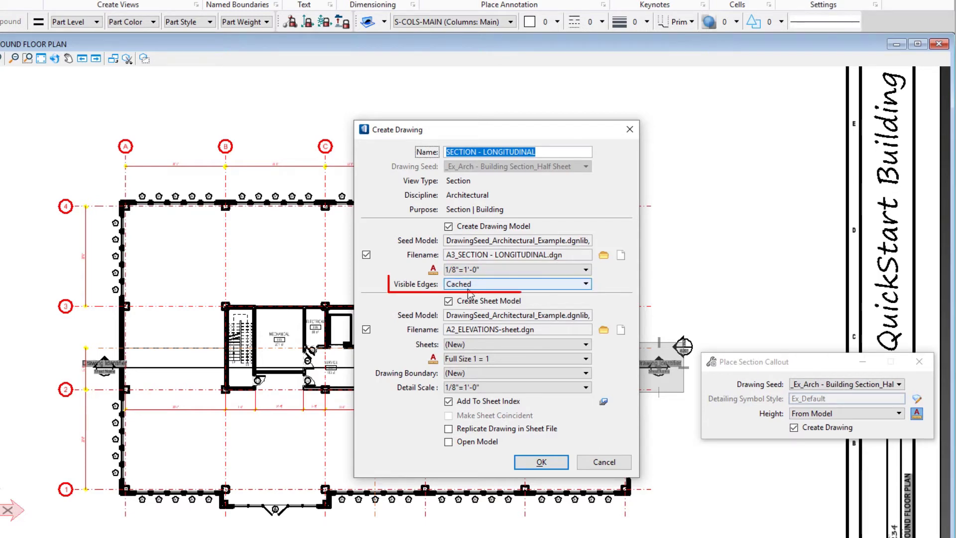
pyautogui.click(448, 301)
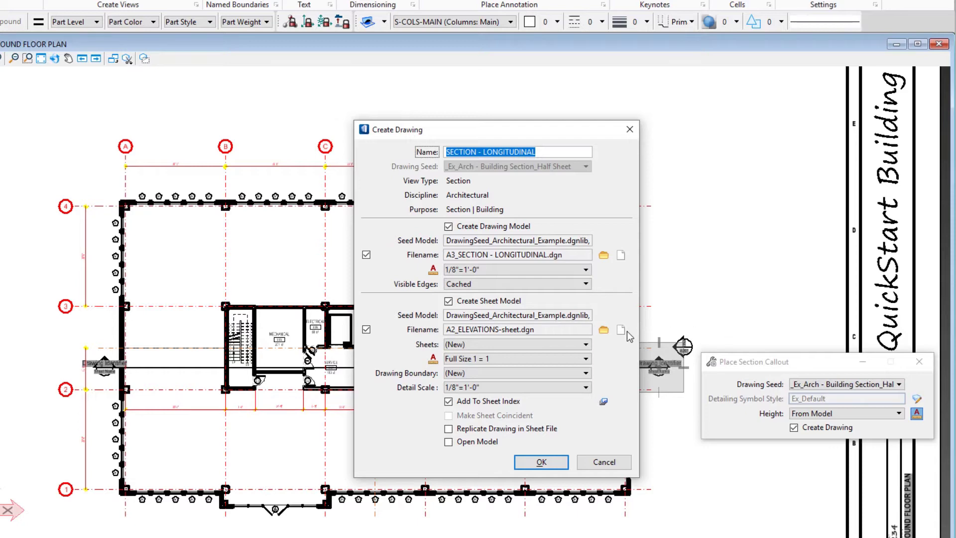
# Step: Start a new sheet model file and name it A3_SECTIONS-sheet in the Sheets folder
pyautogui.click(620, 330)
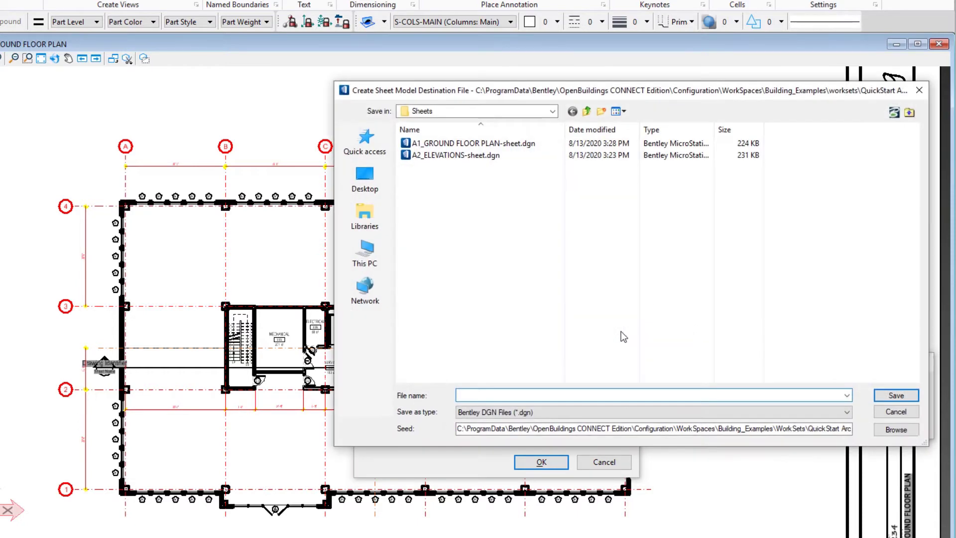
pyautogui.write('A3_SECTION - LONGITUDINAL')
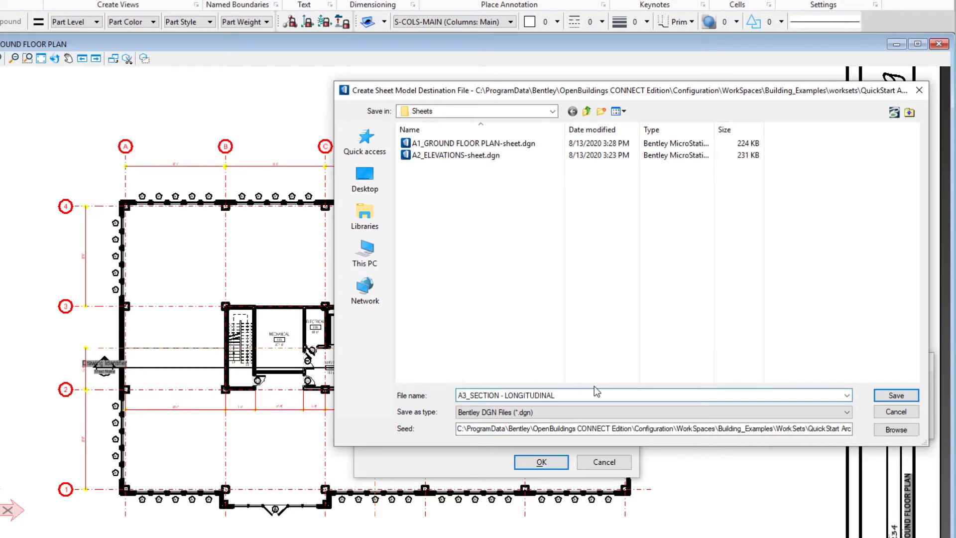
pyautogui.press('BackSpace')
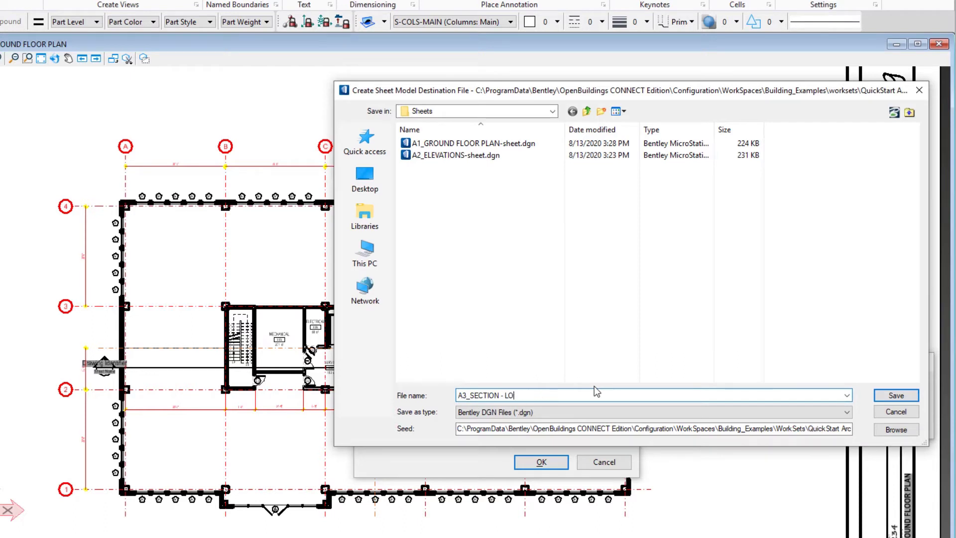
pyautogui.press('Backspace')
pyautogui.write('S')
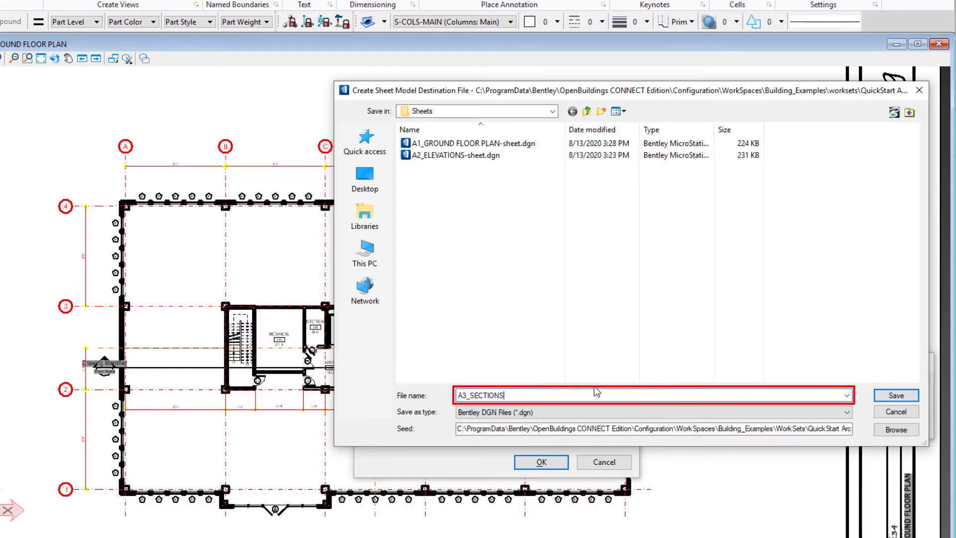
pyautogui.write('-sh')
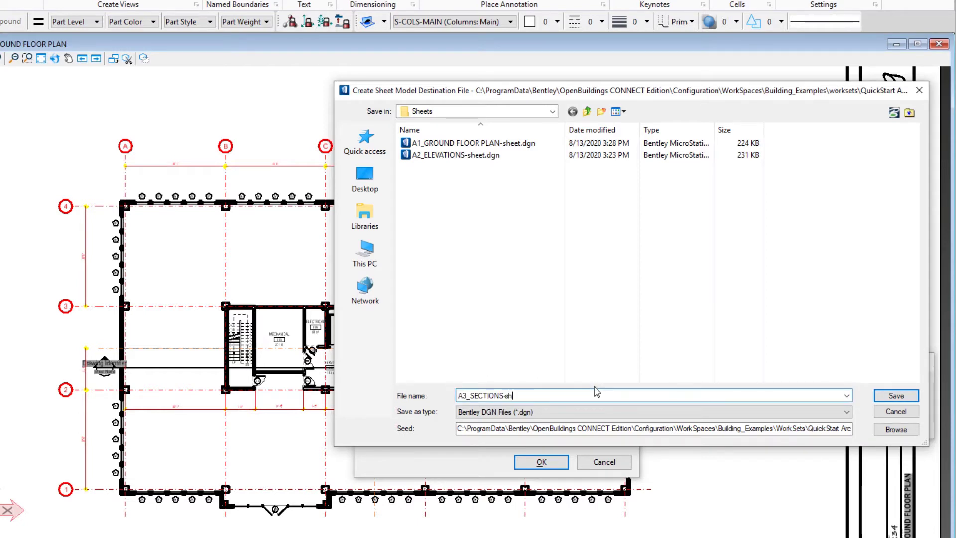
pyautogui.write('eet')
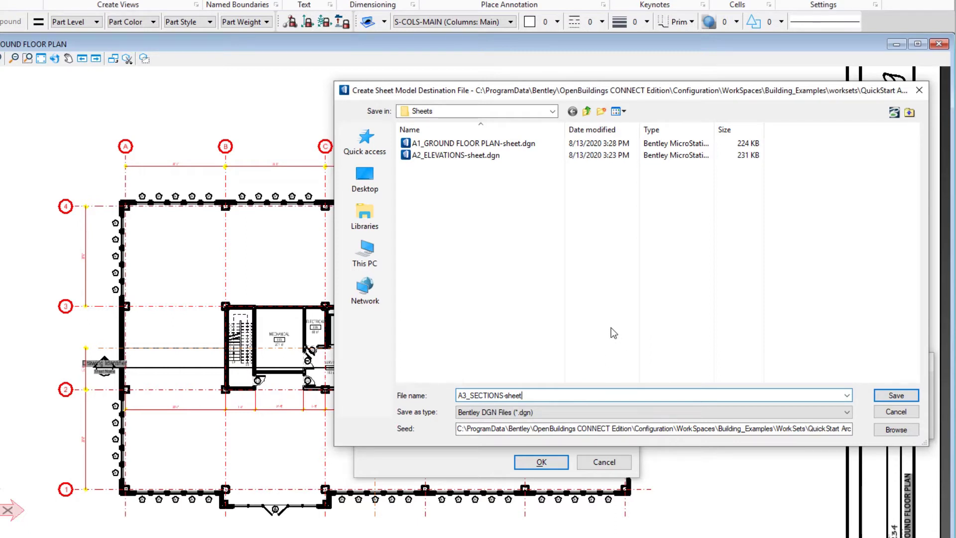
pyautogui.moveTo(865, 388)
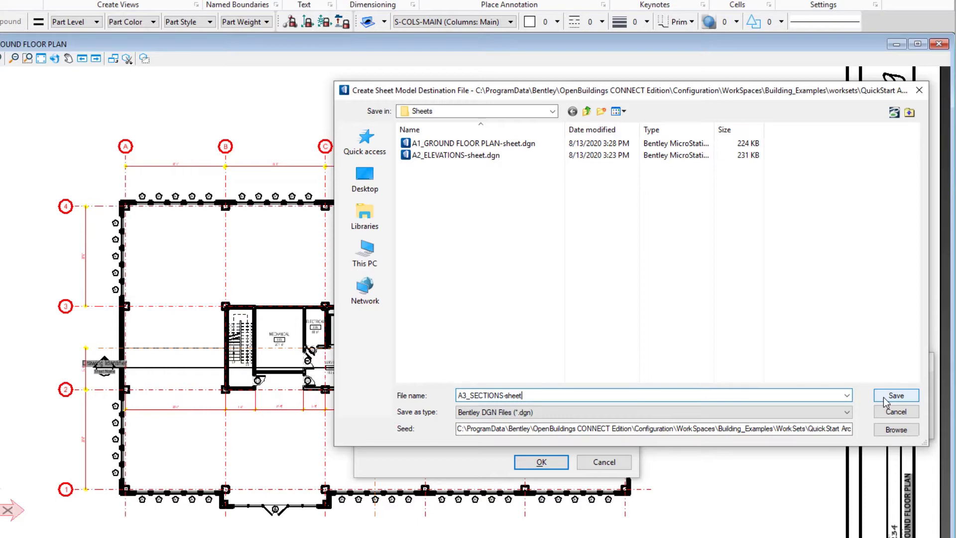
# Step: Save the A3_SECTIONS-sheet file and choose Section - Bottom as the drawing boundary
pyautogui.click(895, 395)
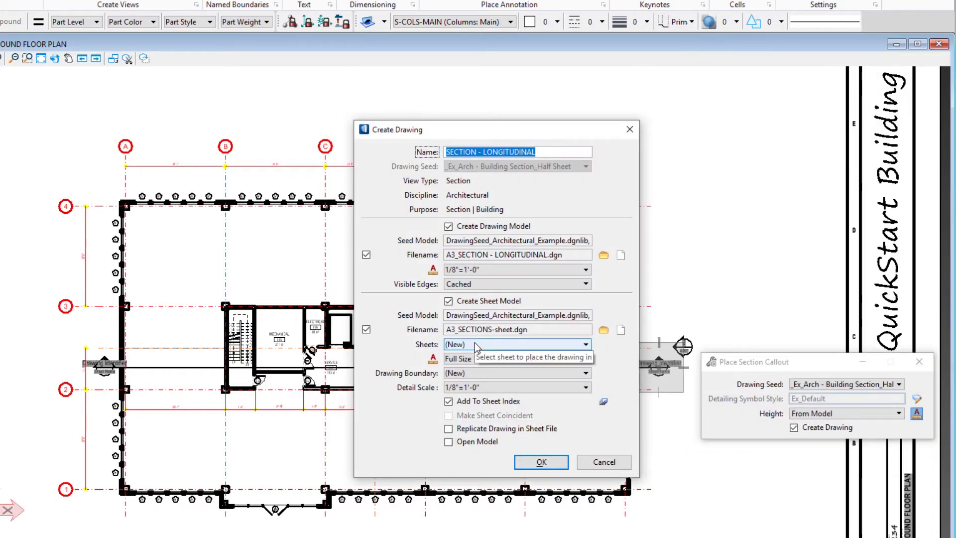
pyautogui.click(584, 373)
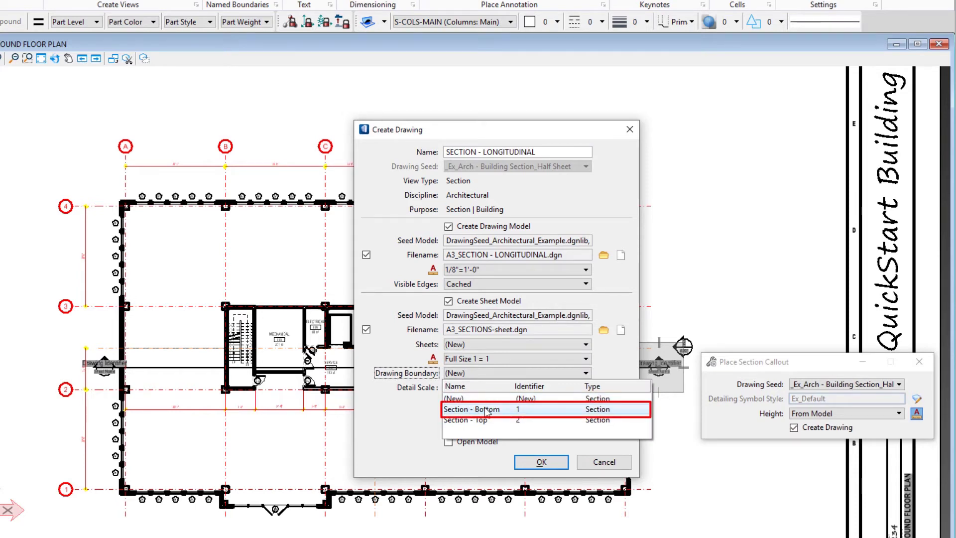
pyautogui.click(472, 409)
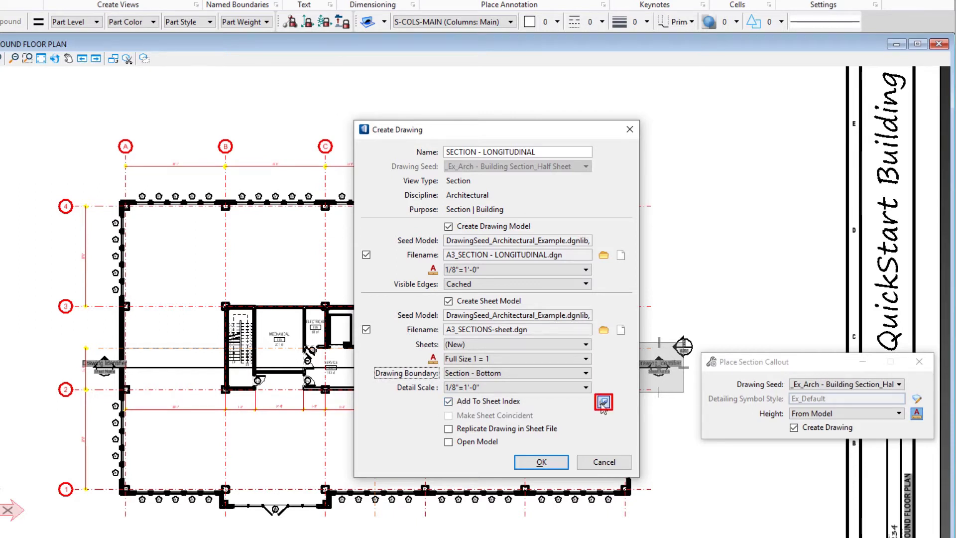
# Step: Choose A3_Sections under Architecture as the sheet index folder and confirm
pyautogui.click(603, 401)
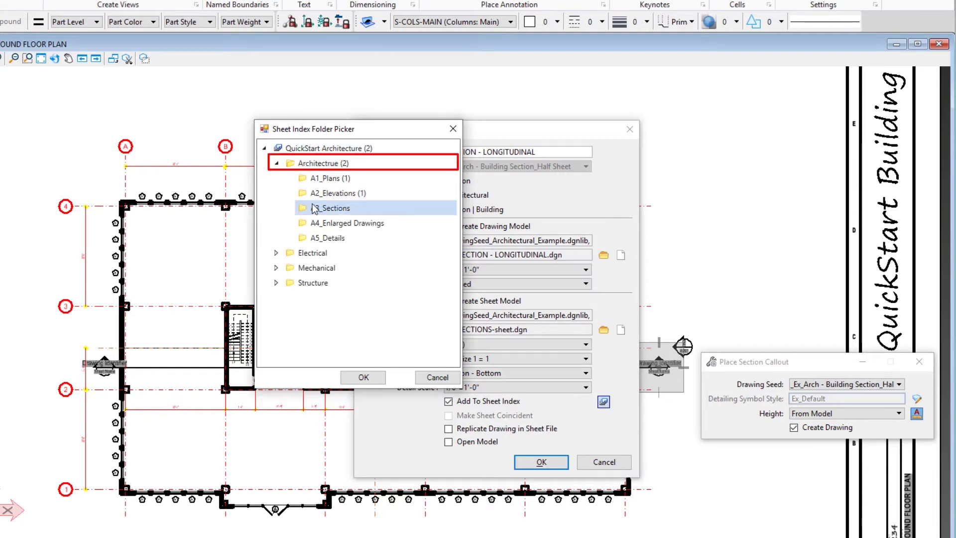
pyautogui.click(334, 208)
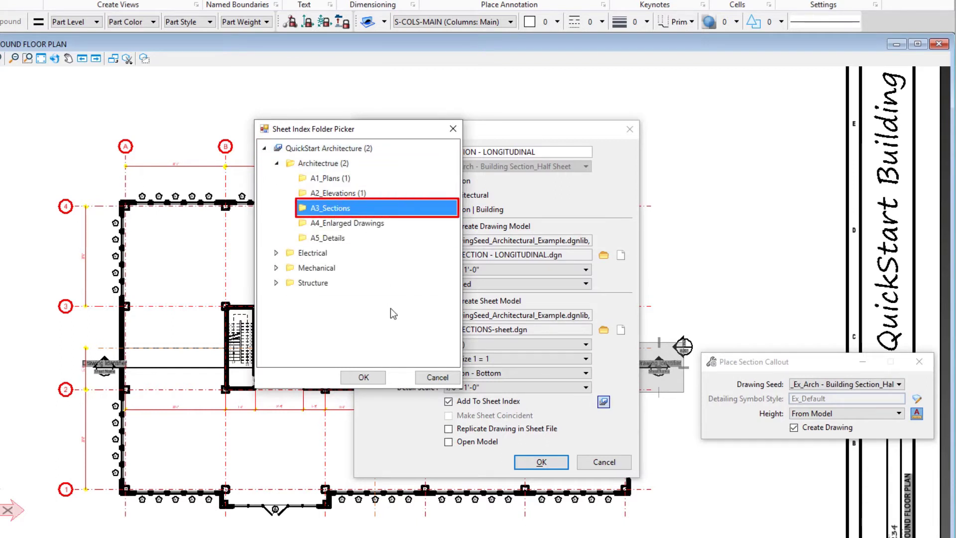
pyautogui.click(362, 377)
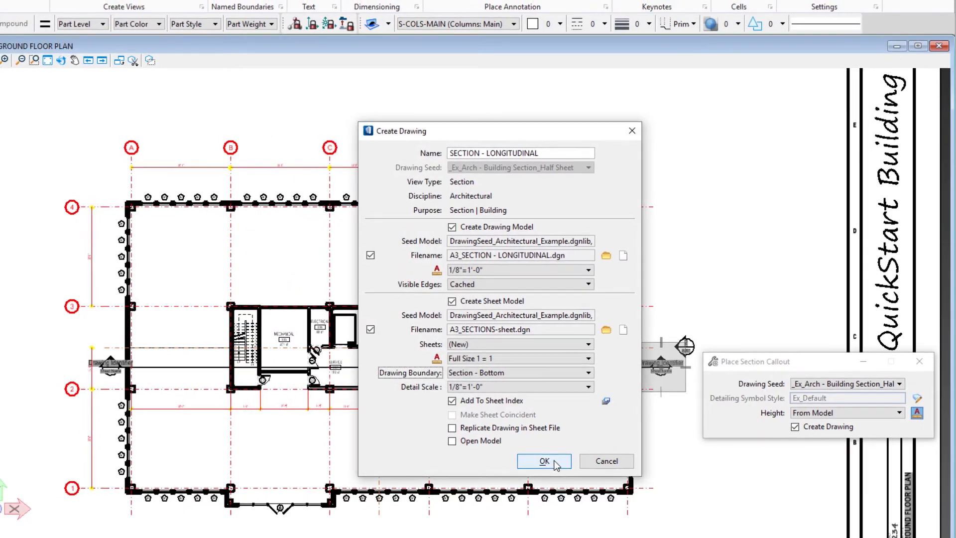
pyautogui.click(543, 460)
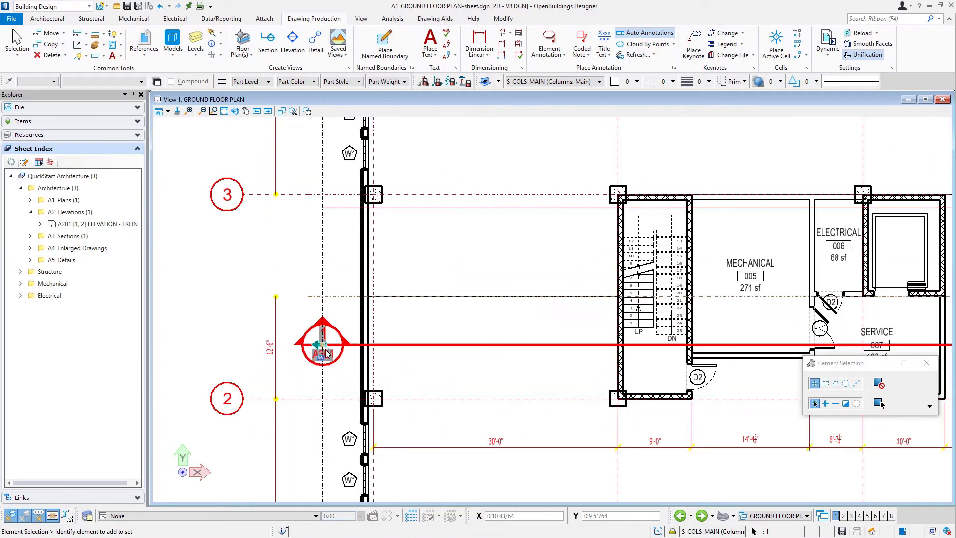
pyautogui.moveTo(323, 347)
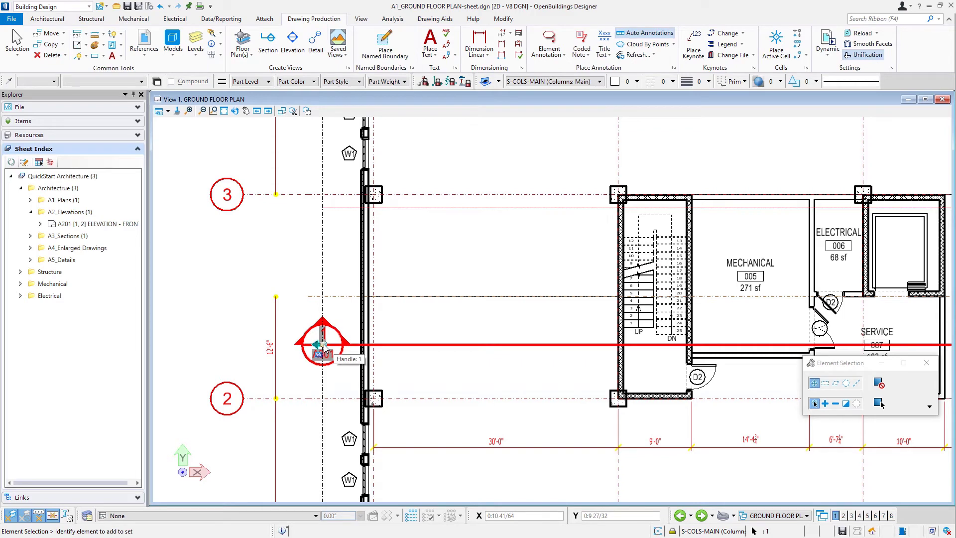
# Step: Select the callout's left end and drag its Move Side 1 Clipping handle across the plan
pyautogui.click(322, 345)
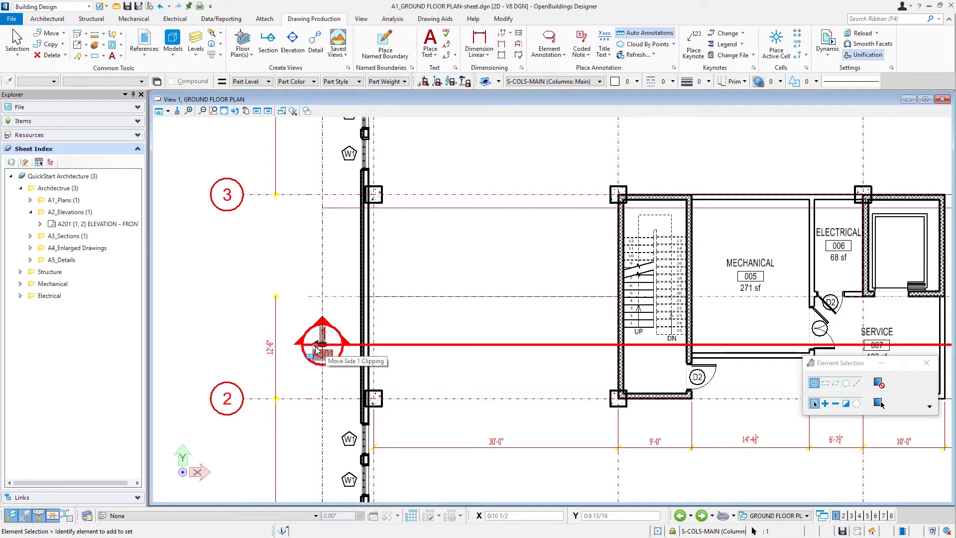
pyautogui.click(321, 341)
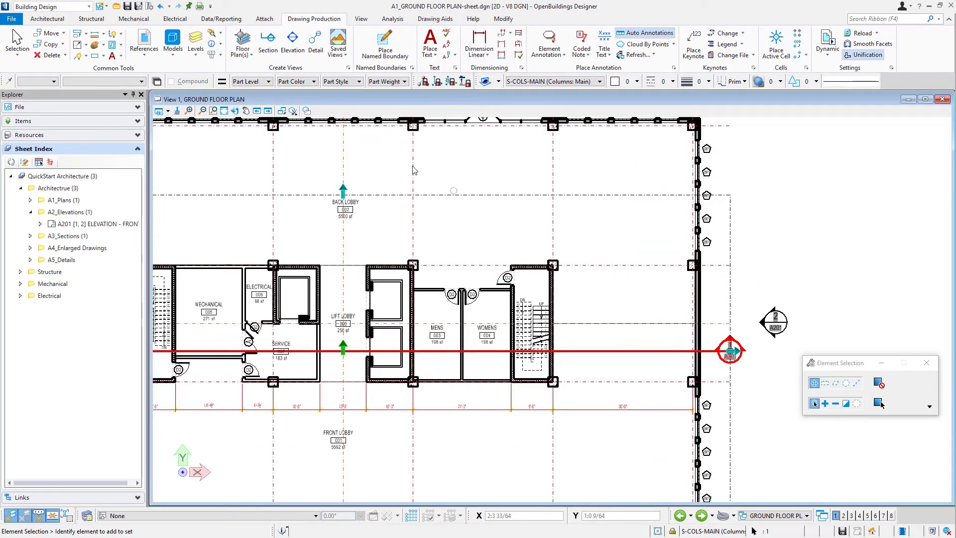
pyautogui.moveTo(527, 237)
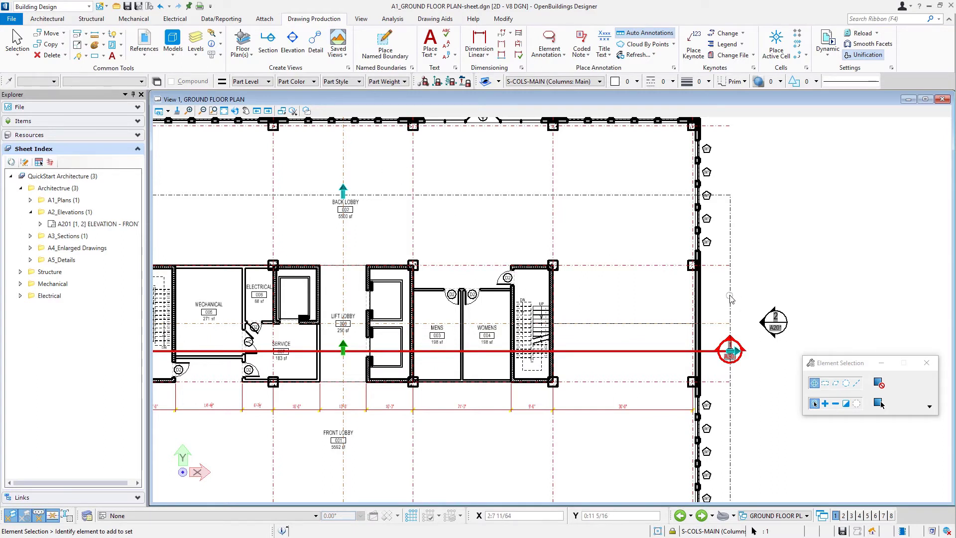
pyautogui.moveTo(361, 187)
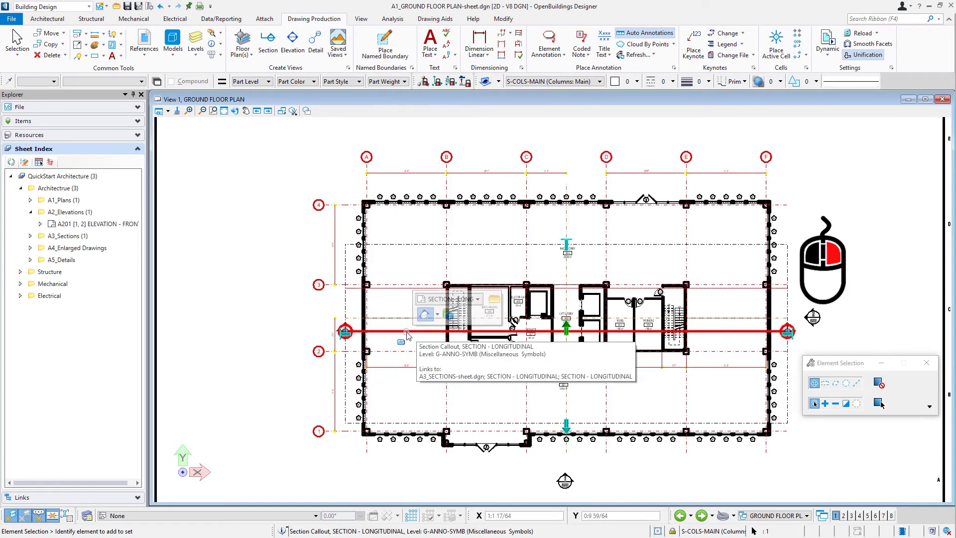
# Step: Create a gap in the section callout so only its end segments remain visible
pyautogui.rightClick(407, 334)
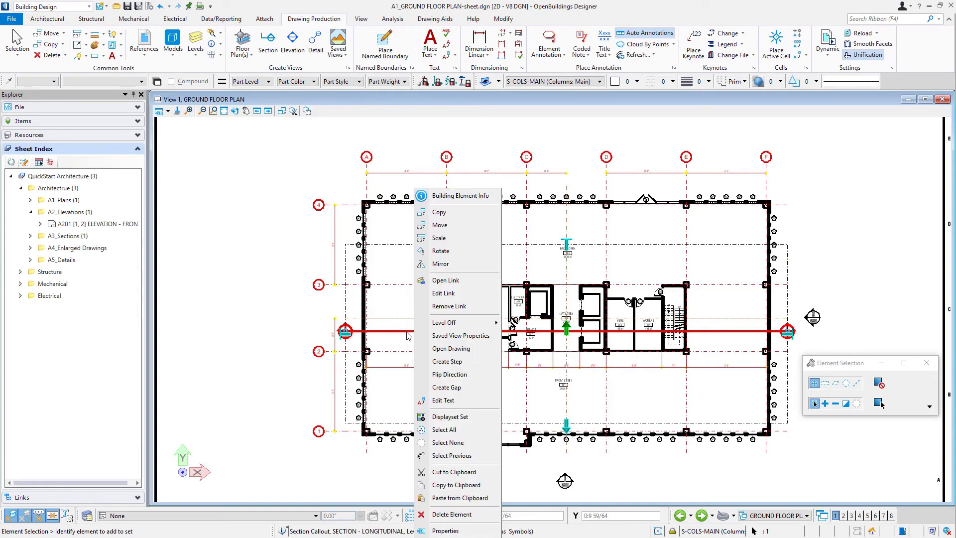
pyautogui.moveTo(454, 400)
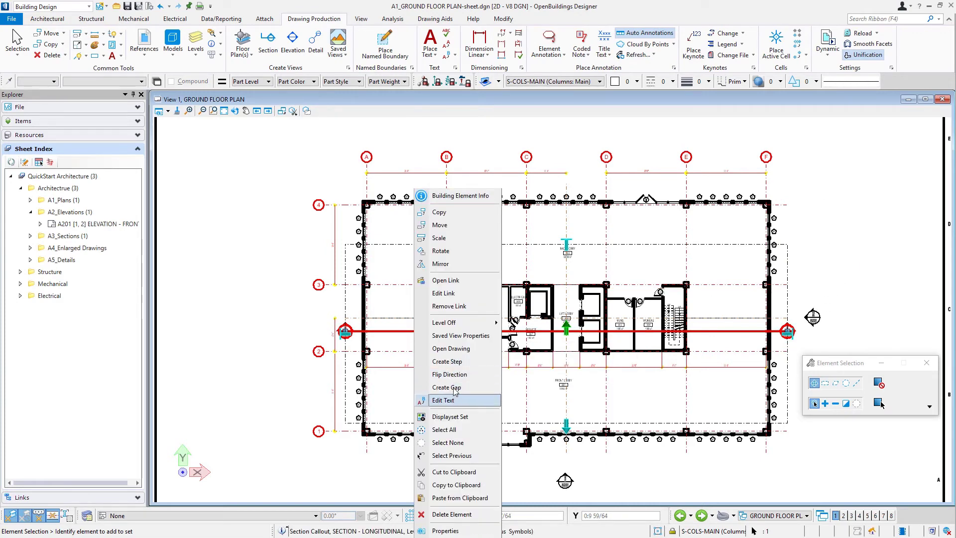
pyautogui.moveTo(446, 387)
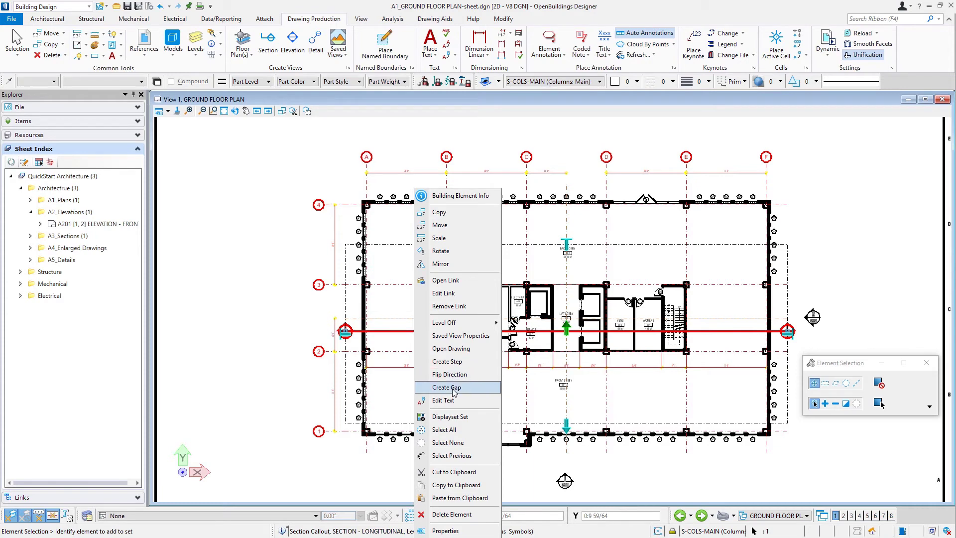
pyautogui.click(446, 388)
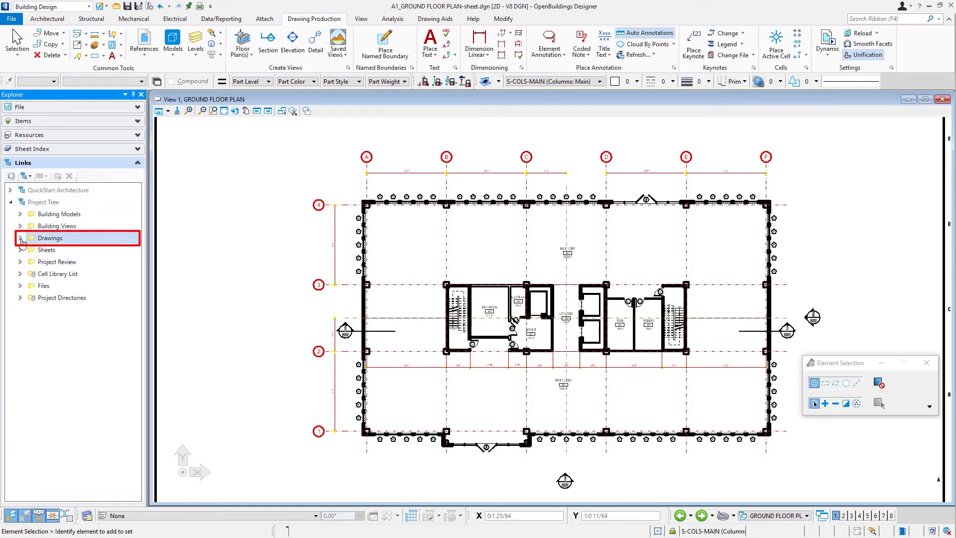
# Step: Expand Drawings > Architectural > Sections | Building in the Project Tree to reach the section drawing
pyautogui.click(20, 238)
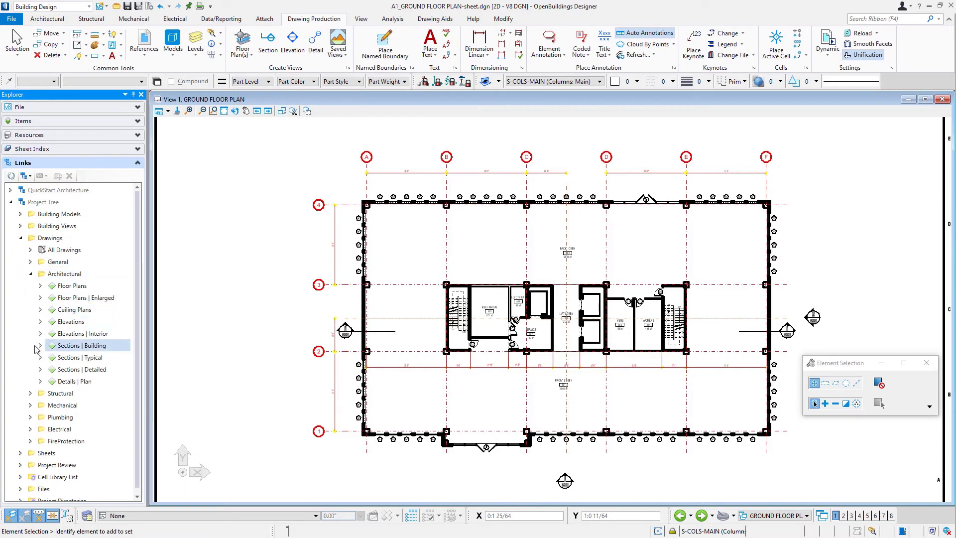
pyautogui.click(40, 346)
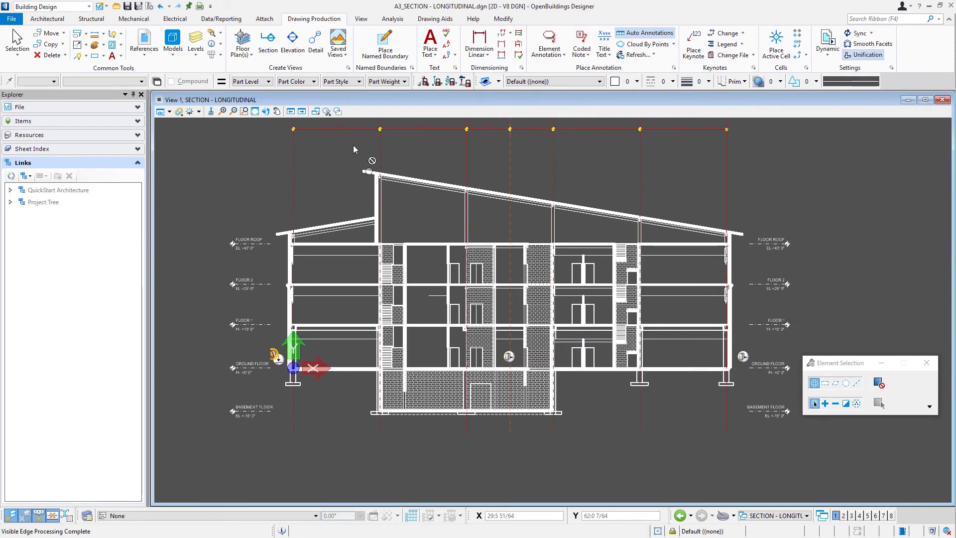
pyautogui.moveTo(253, 110)
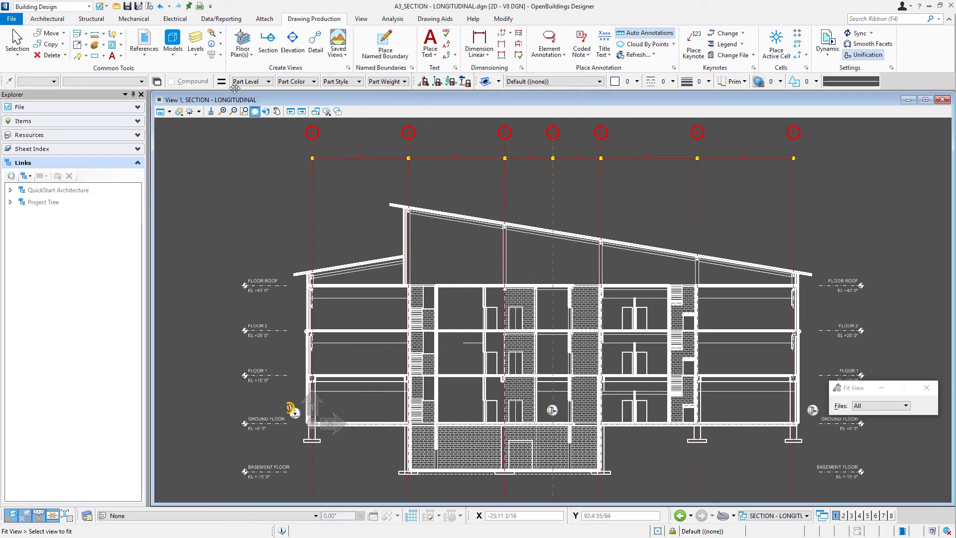
# Step: Fit the whole longitudinal section drawing in the view before dimensioning floor levels
pyautogui.click(478, 40)
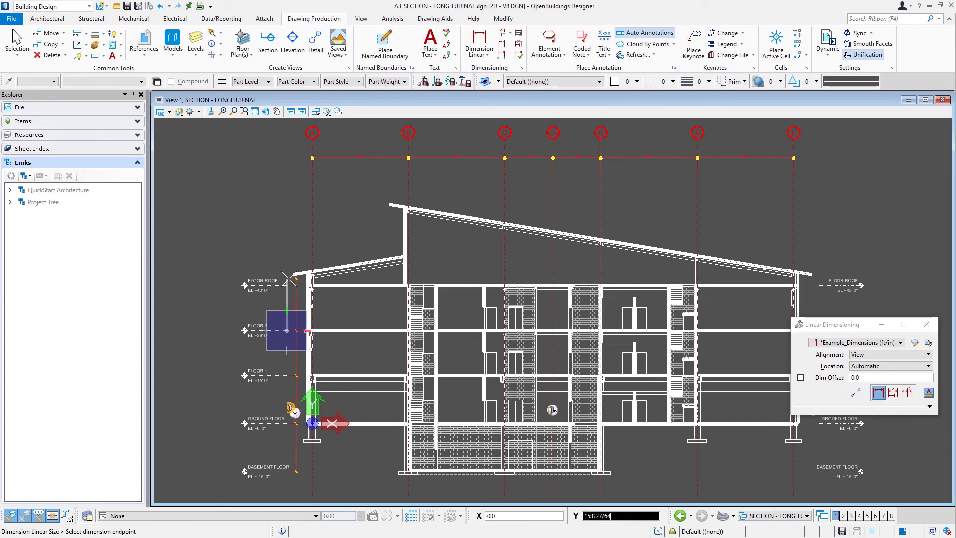
pyautogui.moveTo(291, 284)
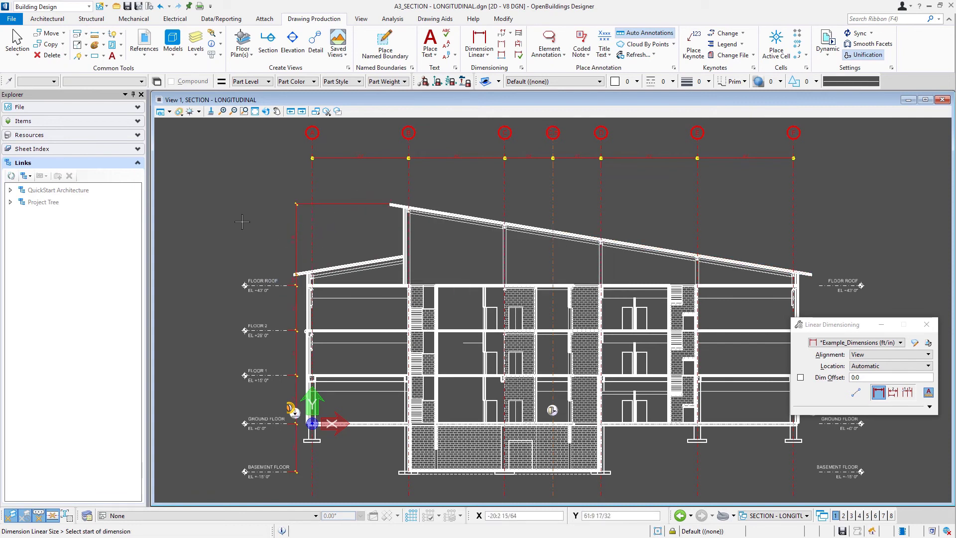
# Step: In the Sheet Index, expand QuickStart Architecture > Architecture > A3_Sections to reveal its sheet
pyautogui.click(34, 149)
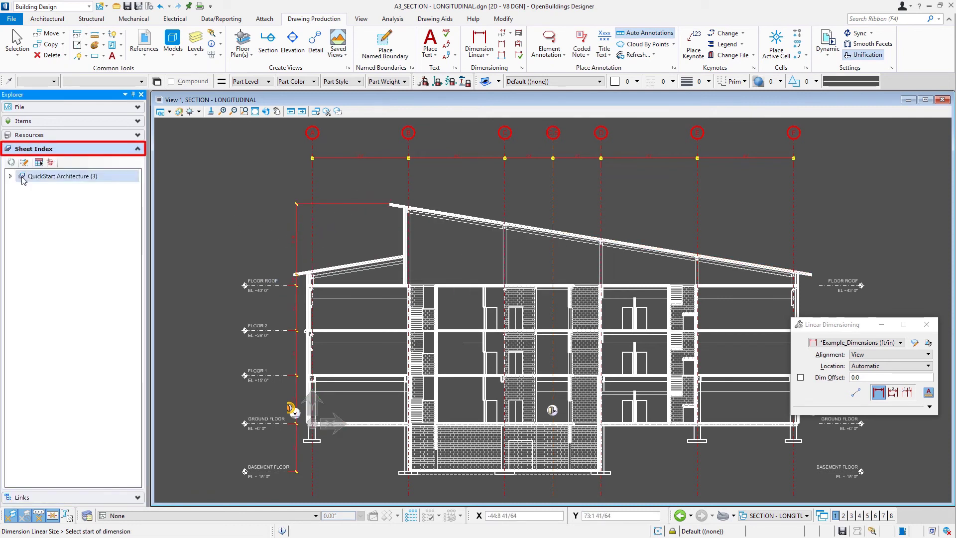
pyautogui.click(11, 176)
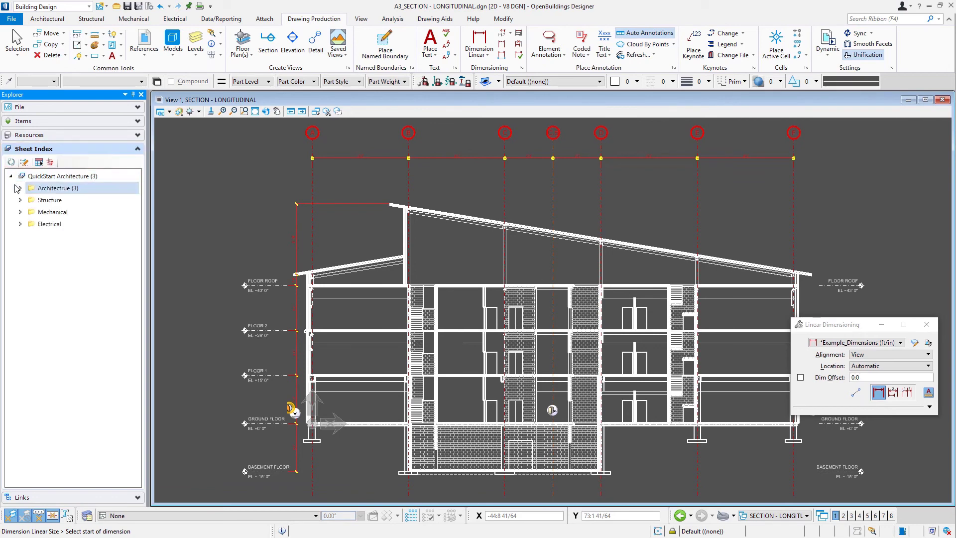
pyautogui.click(20, 188)
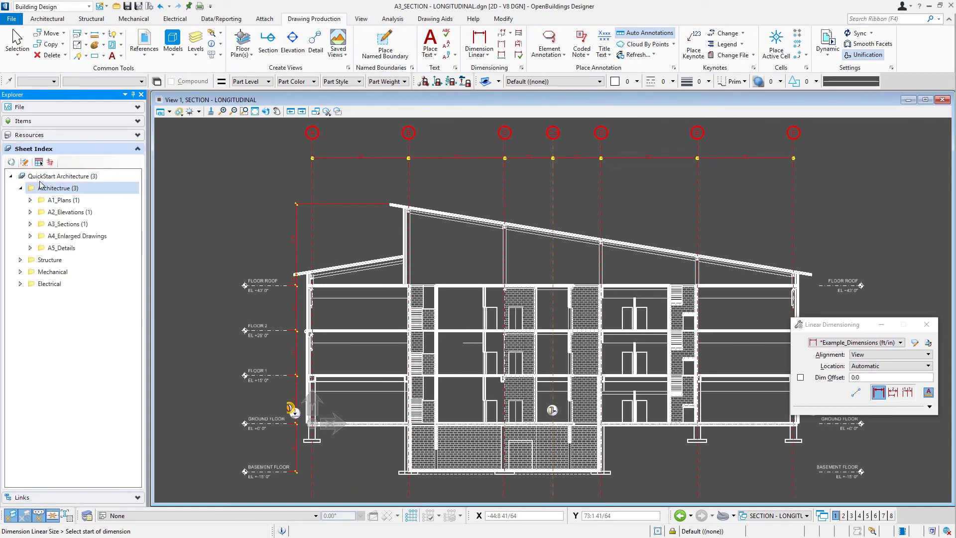
pyautogui.click(65, 223)
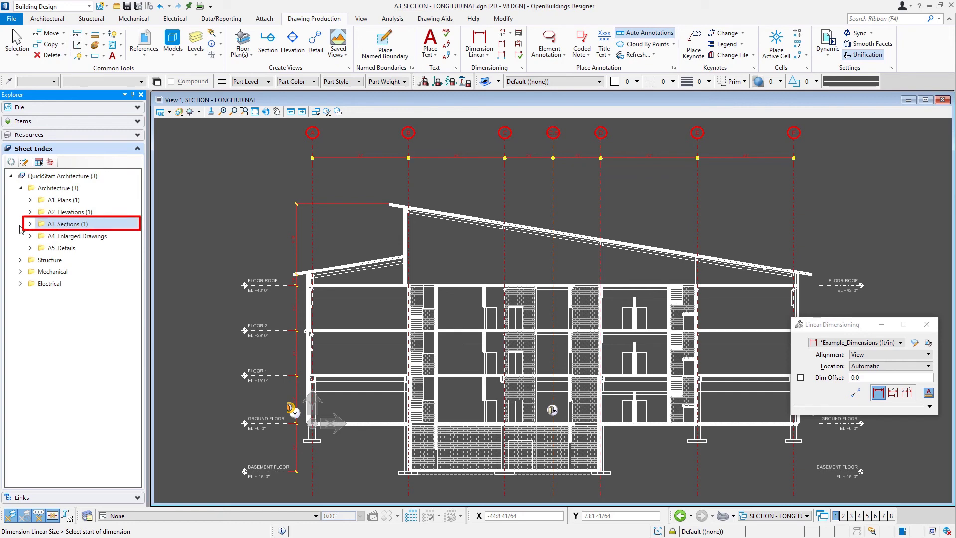
pyautogui.click(29, 225)
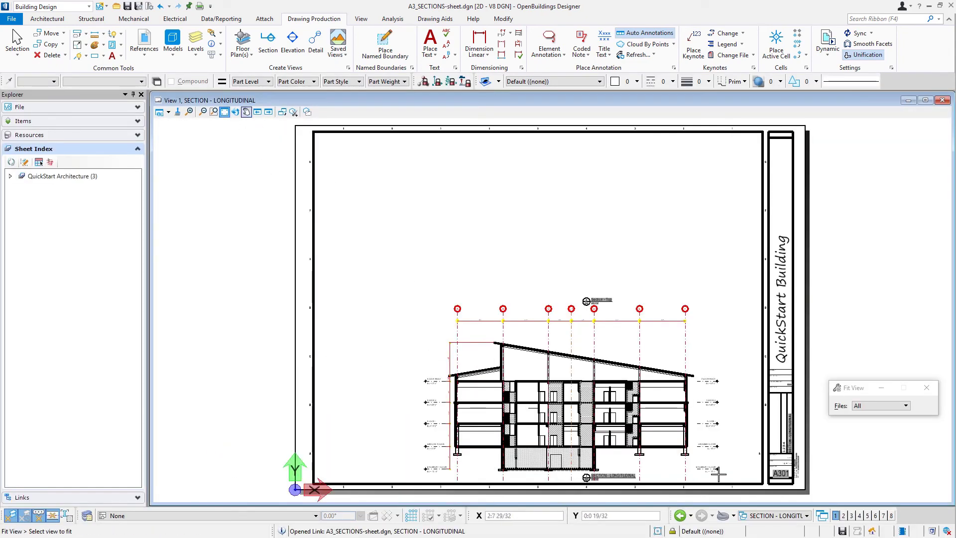
pyautogui.moveTo(515, 278)
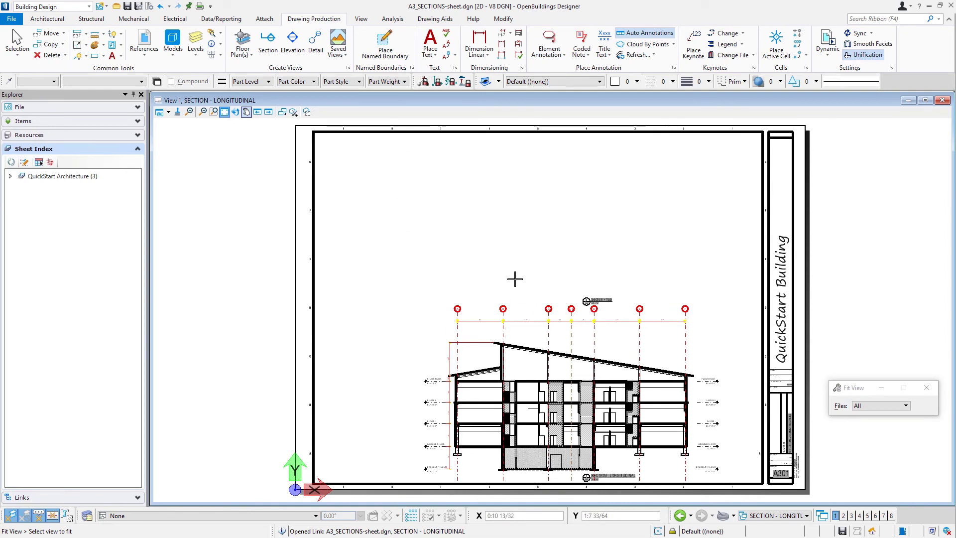
pyautogui.moveTo(439, 181)
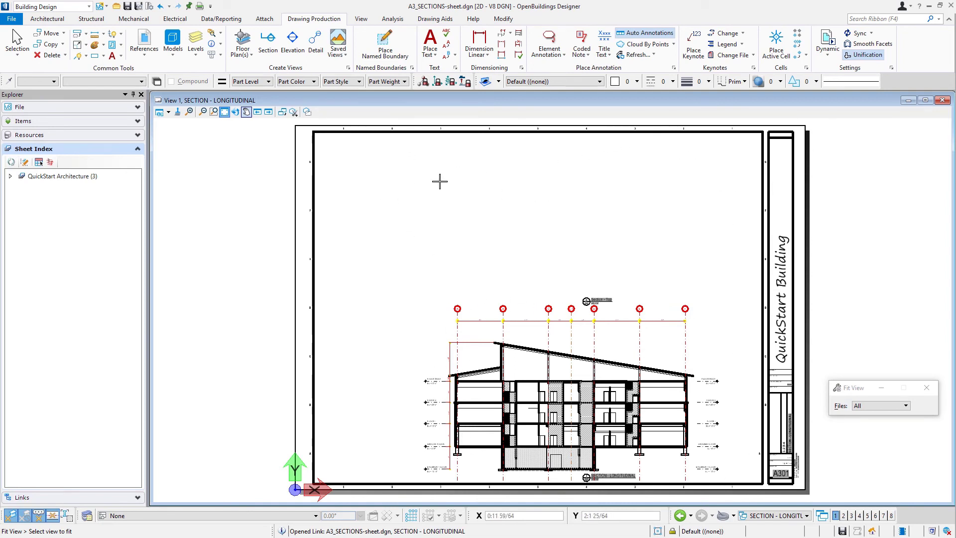
pyautogui.moveTo(865, 462)
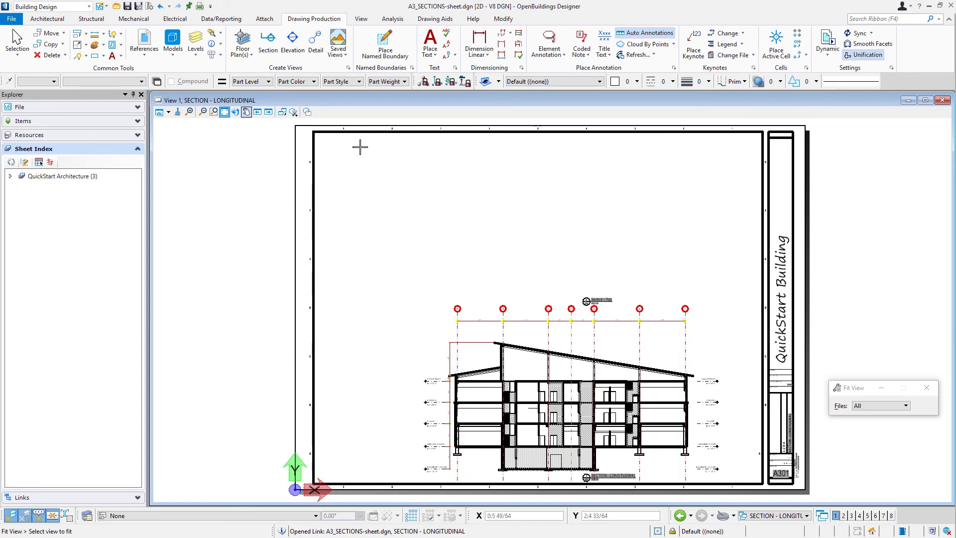
pyautogui.moveTo(439, 194)
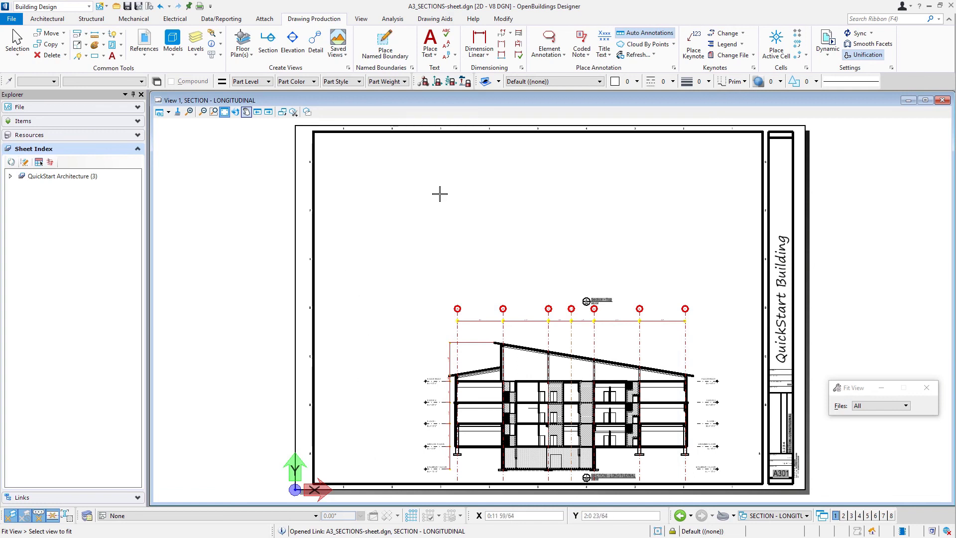
pyautogui.moveTo(440, 199)
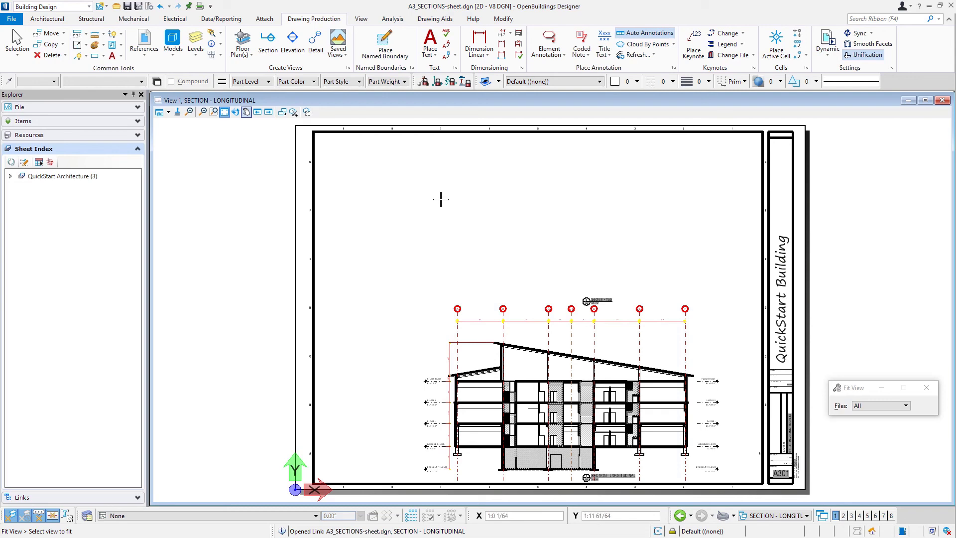